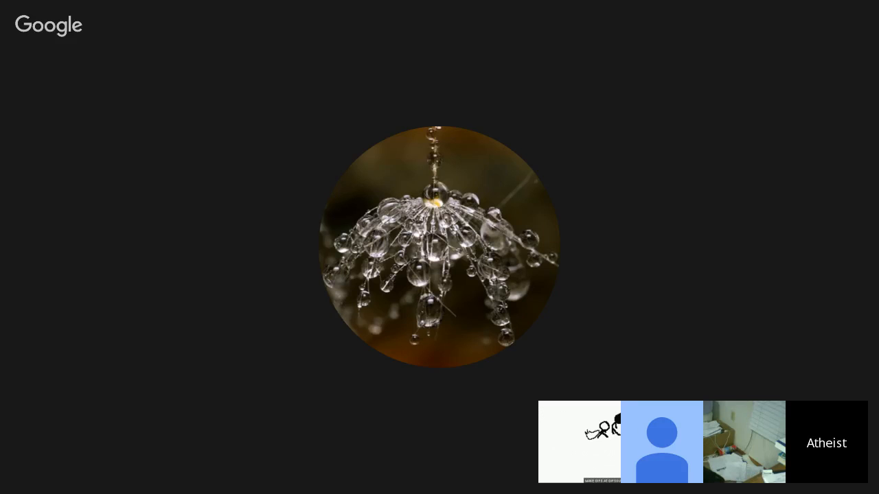
click(743, 442)
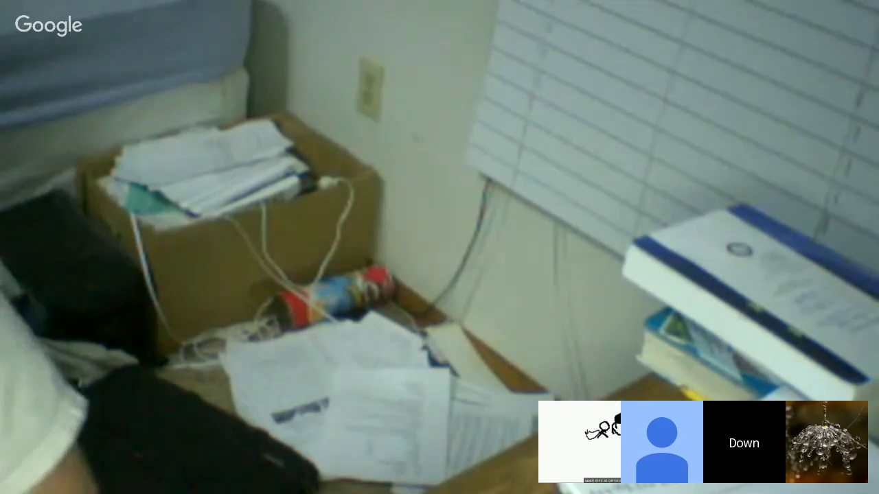
click(810, 442)
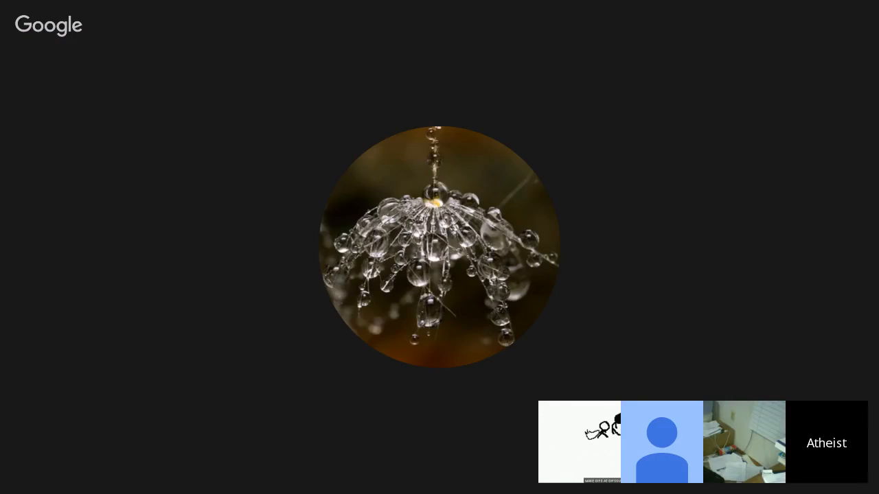